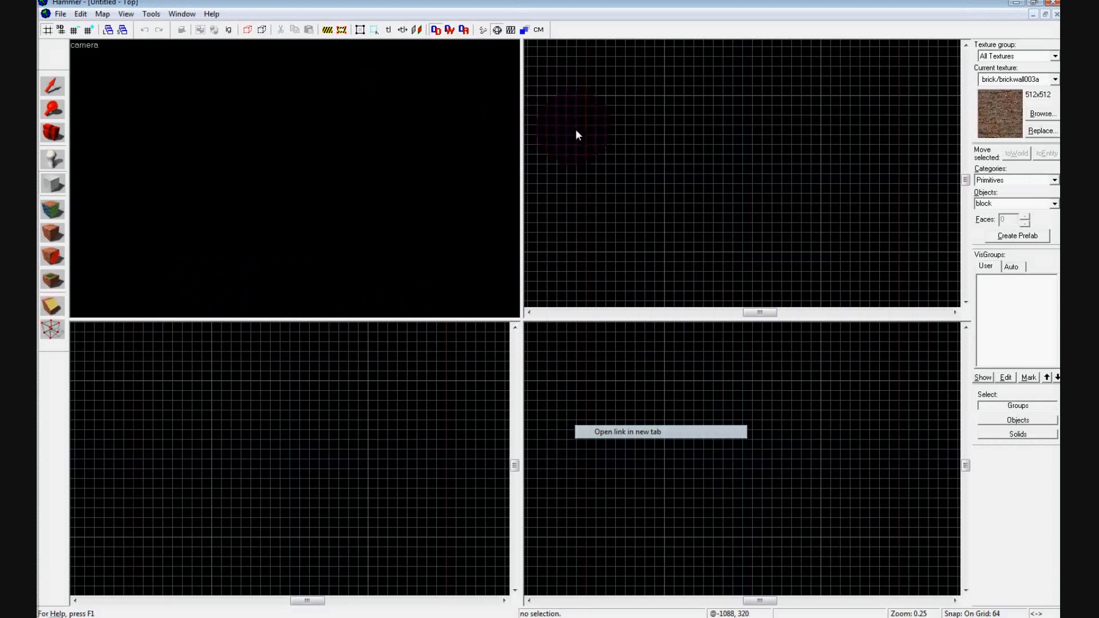
mouse_move(576, 134)
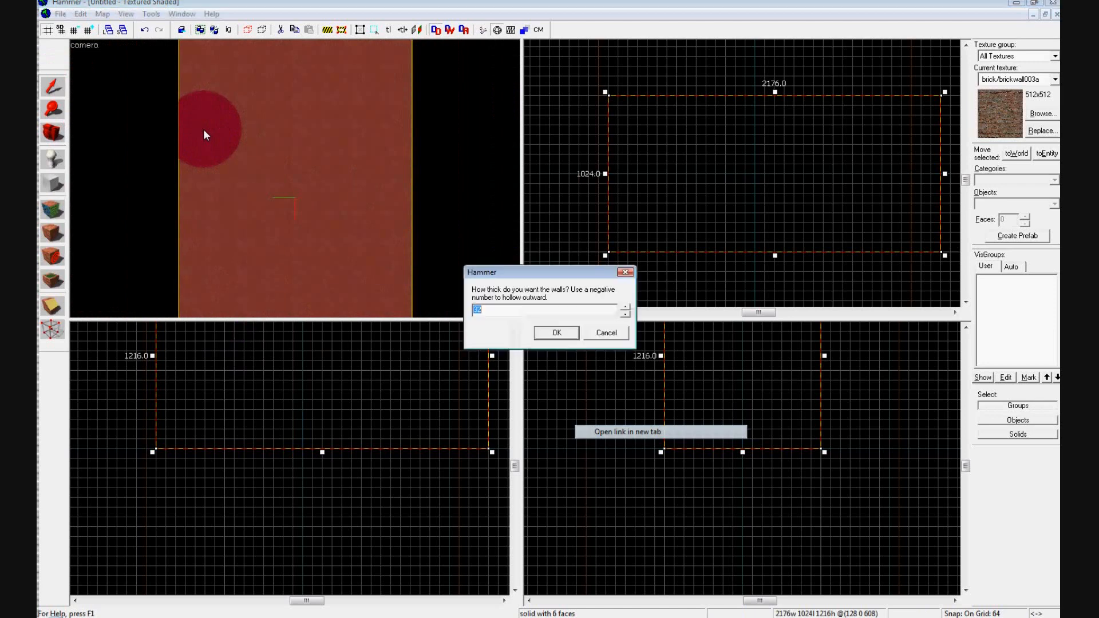
- Hollow the 2176x1024x1216 brick block into a room, accepting the wall thickness
left_click(556, 332)
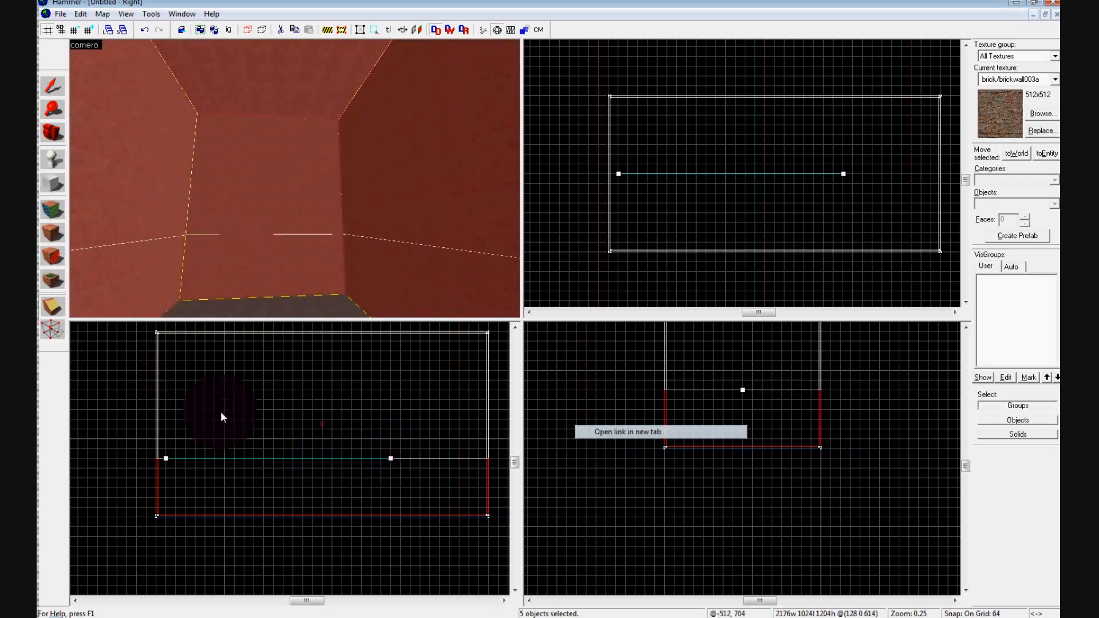
- Lower the room's walls and ceiling so the room height becomes 832 units
left_click(52, 303)
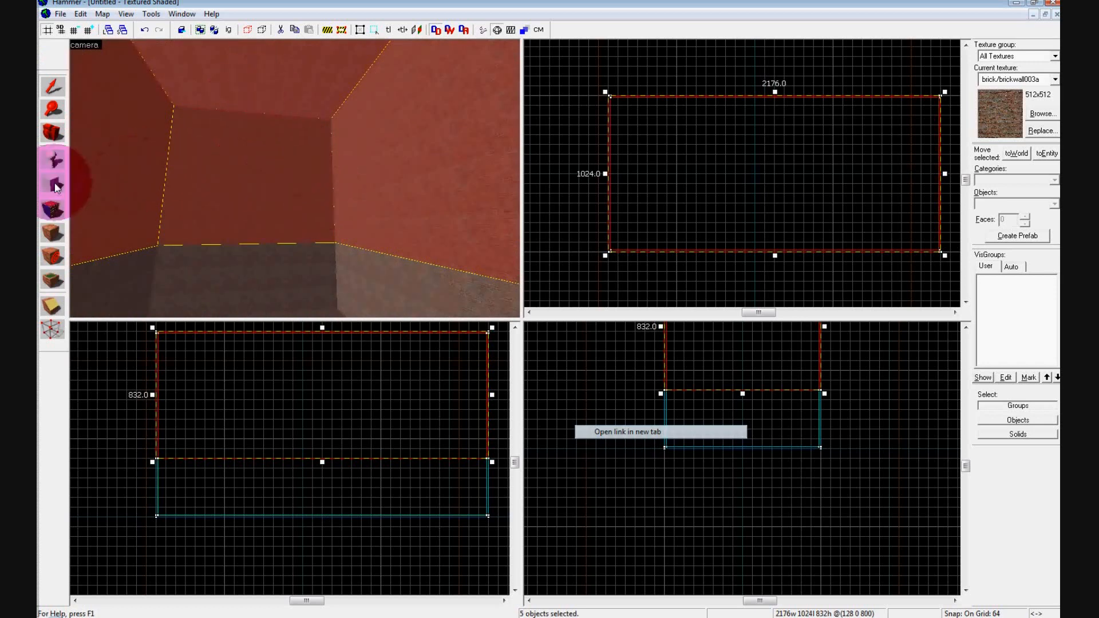
- Retexture the room's walls and ceiling with tools/toolsskybox via the Face Edit Sheet
left_click(53, 185)
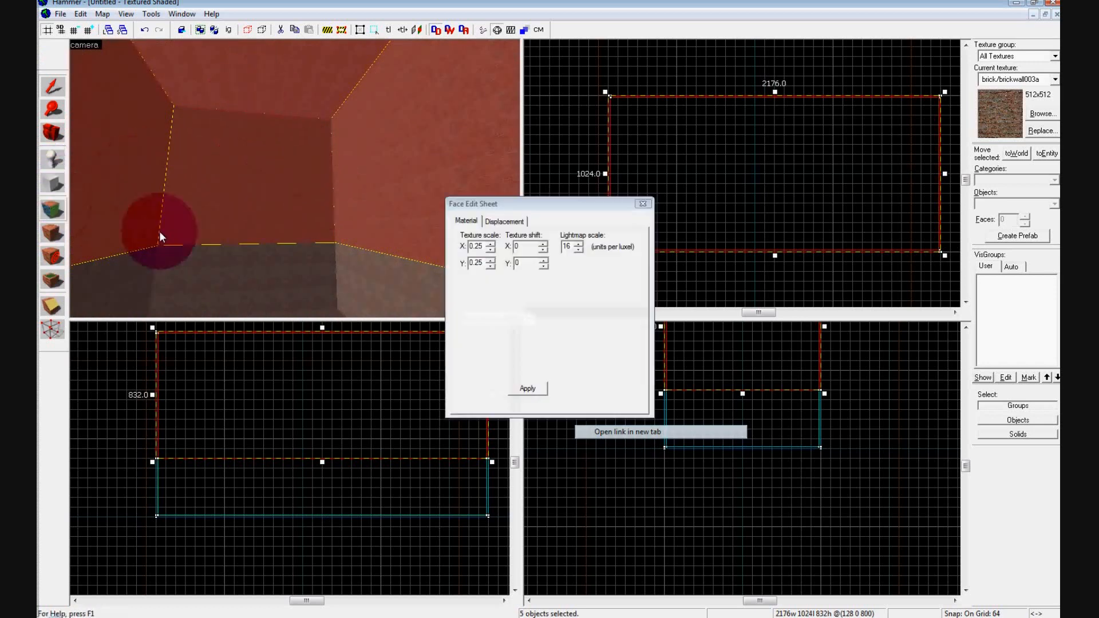
left_click(1044, 113)
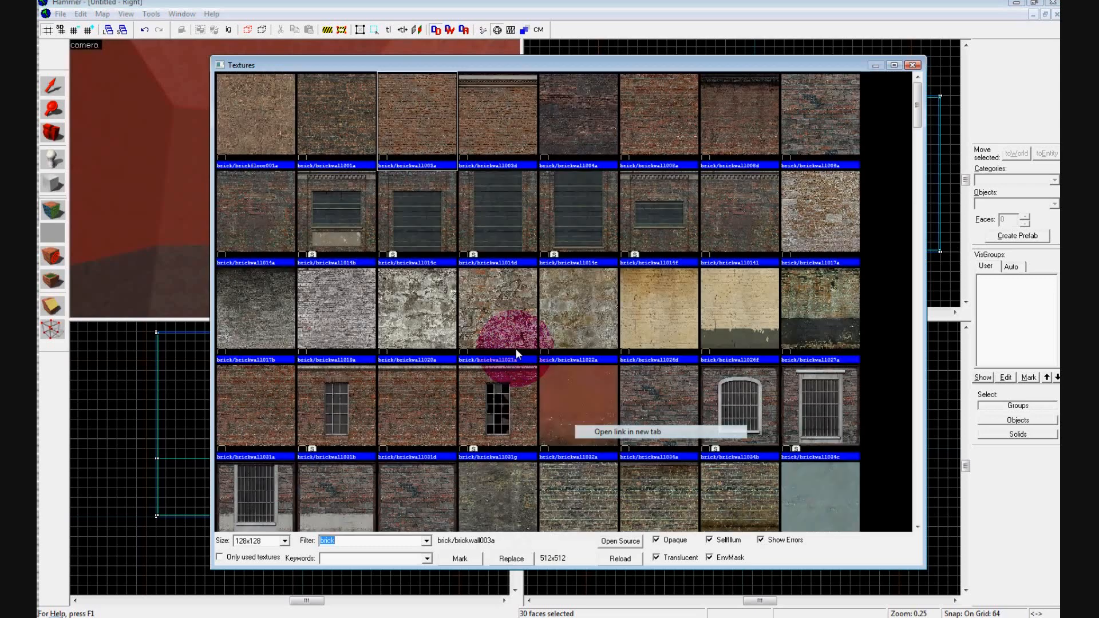
type("tools")
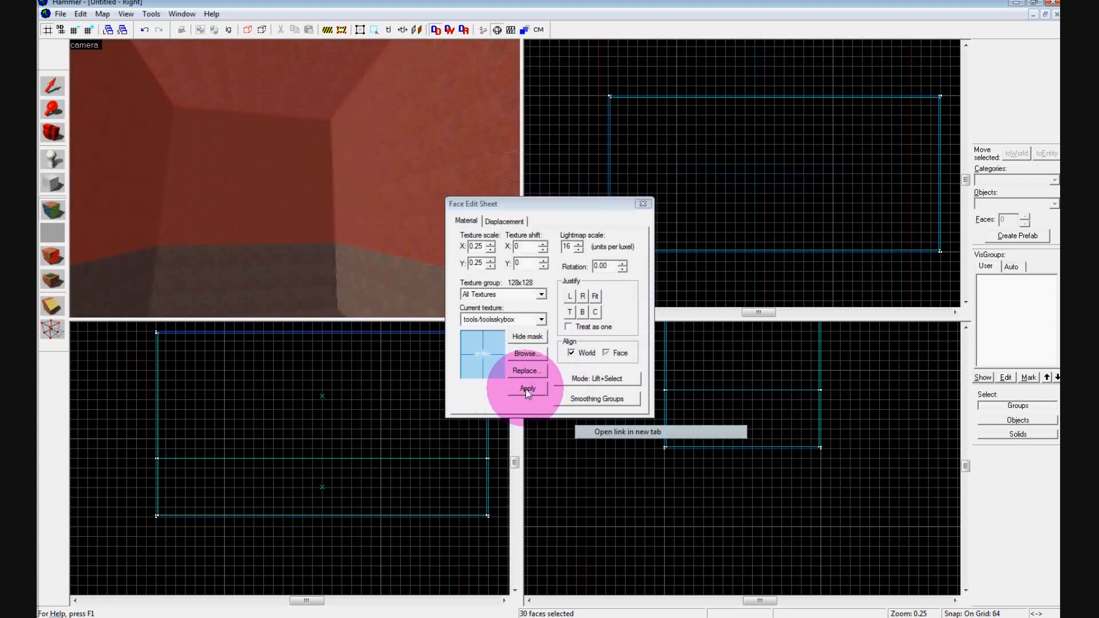
left_click(527, 389)
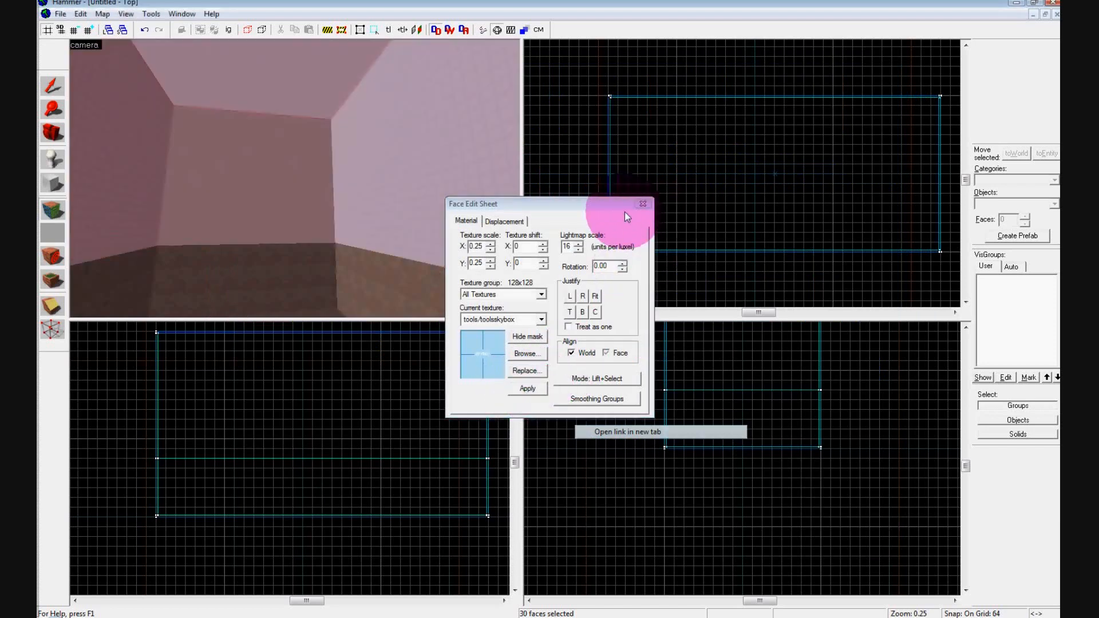
left_click(641, 204)
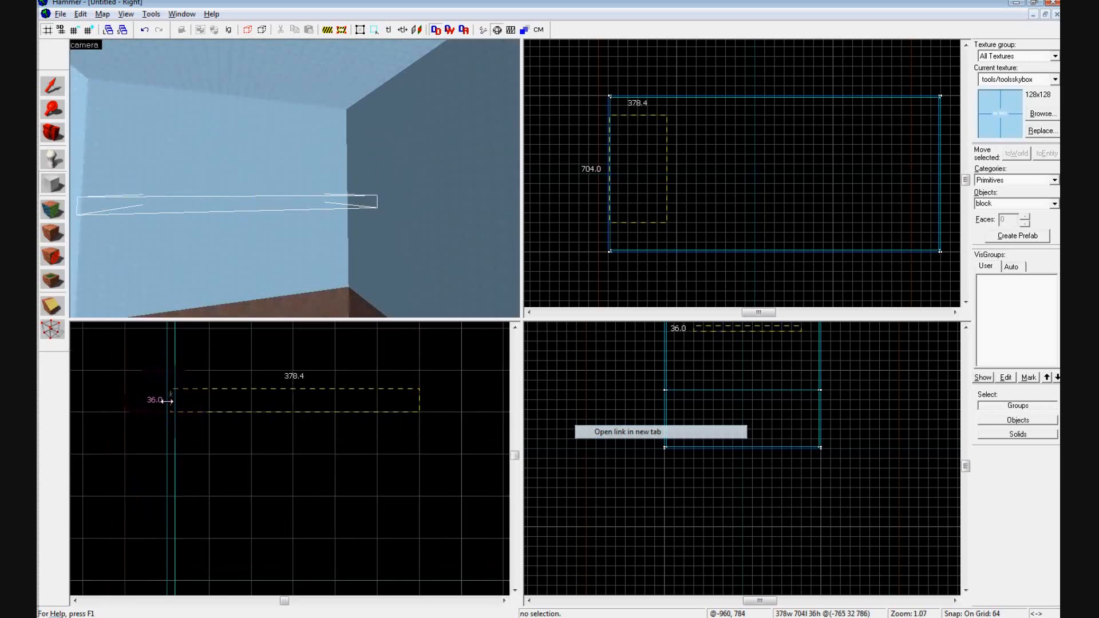
- Create the 378x704x36 platform block and give it the concretefloor texture
left_click(263, 294)
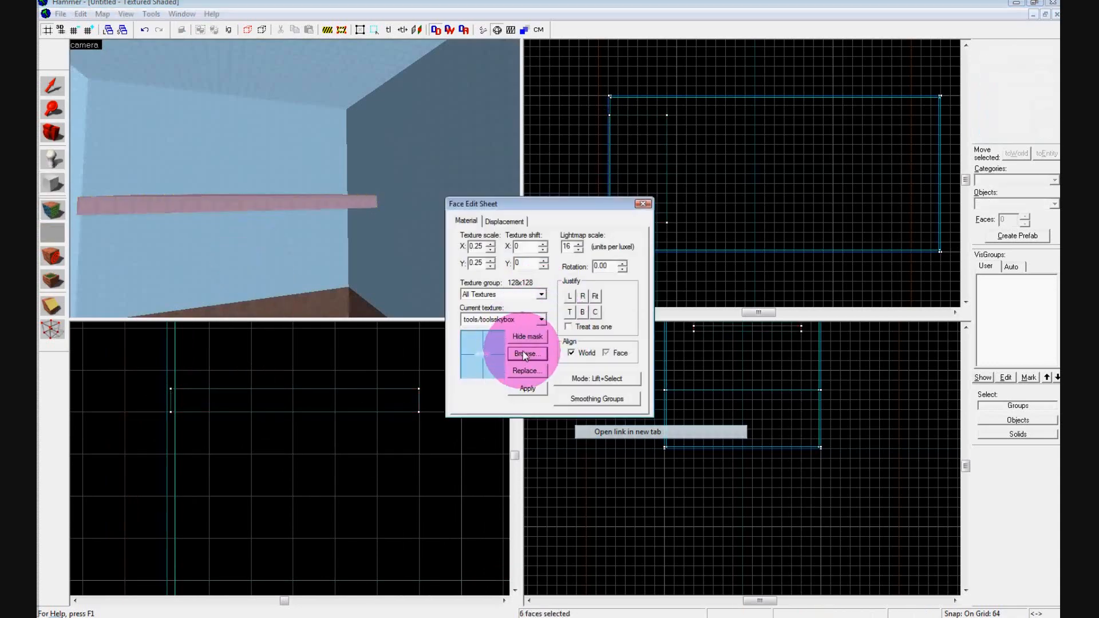
left_click(527, 354)
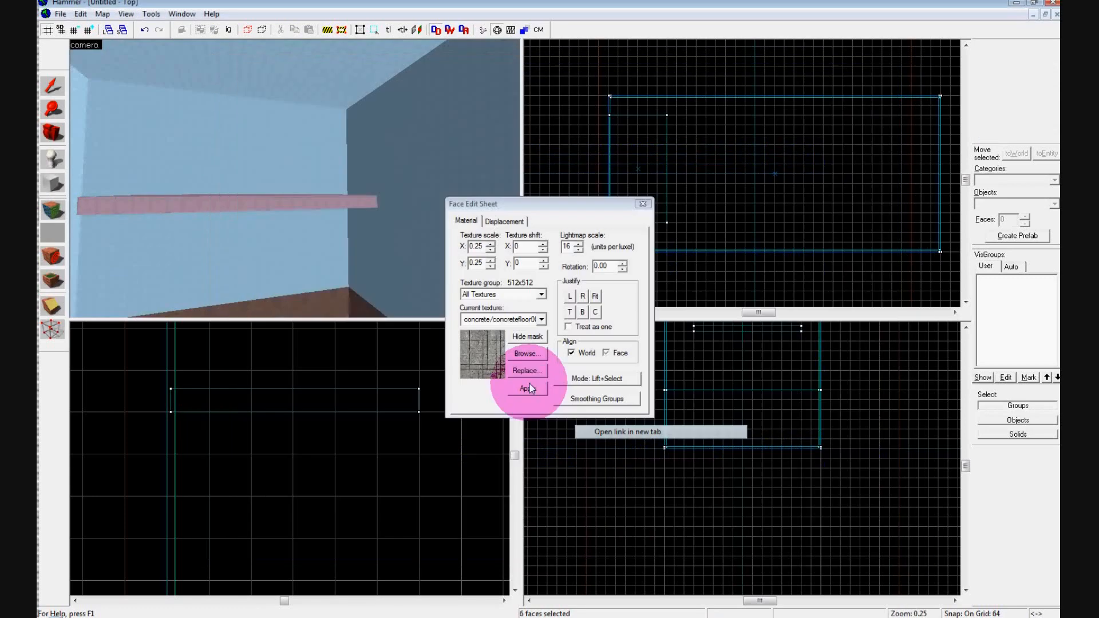
left_click(525, 388)
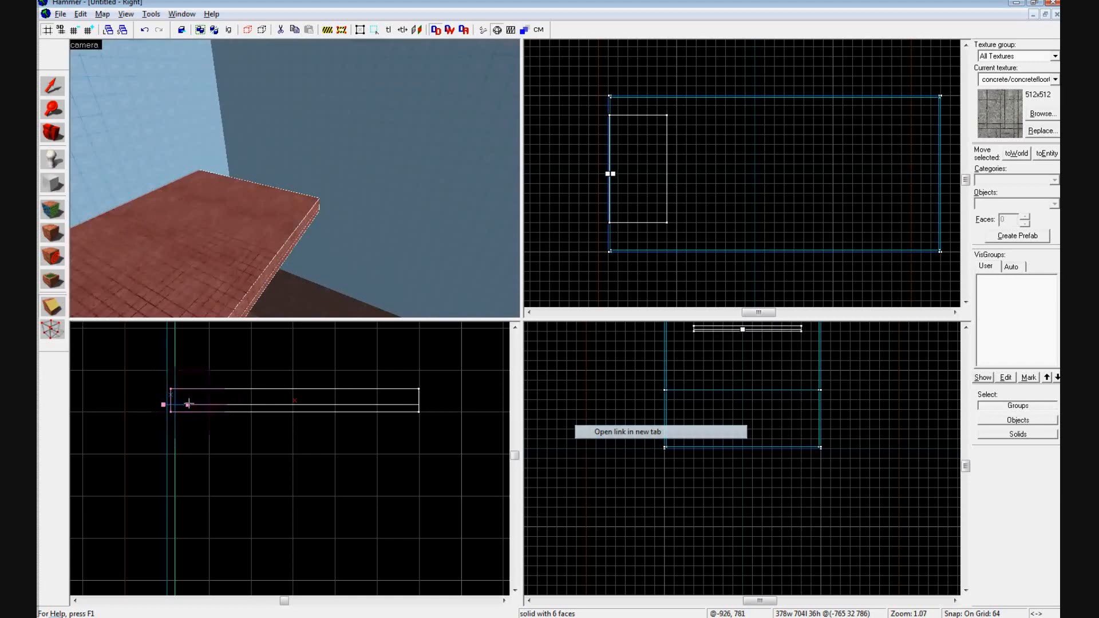
- Thin the platform to 24 units and clip it lengthwise into two strips
left_click(52, 86)
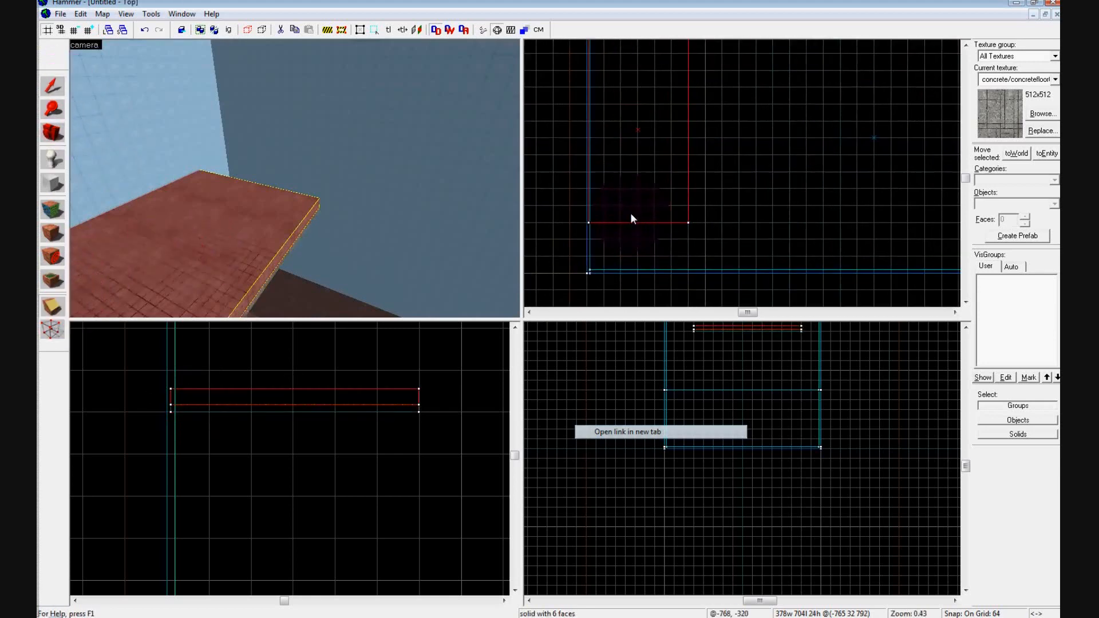
scroll("up", 3)
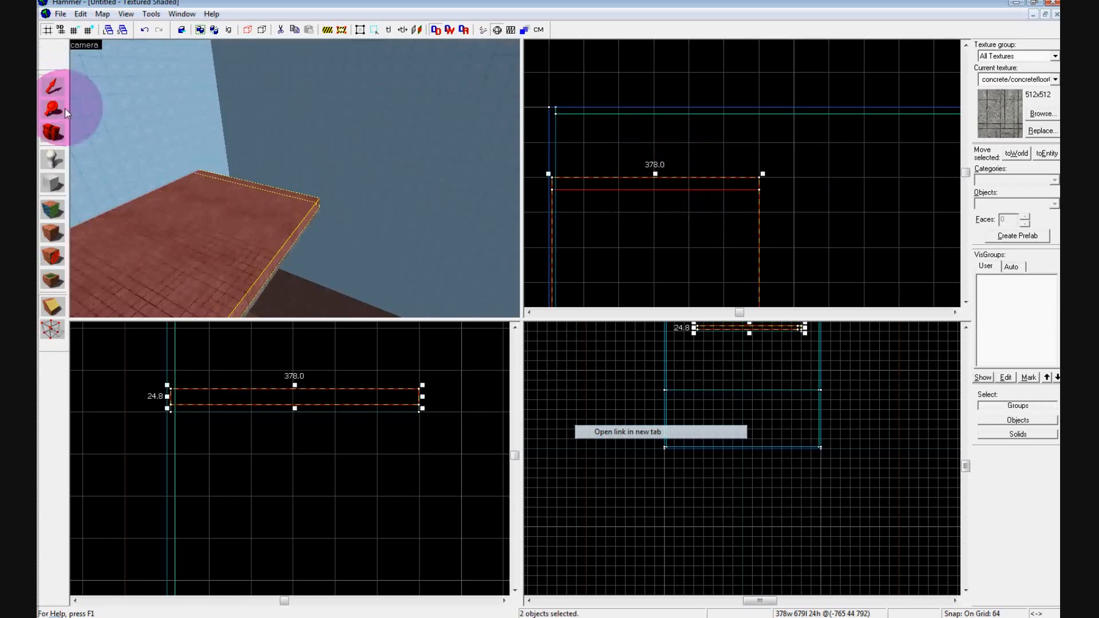
left_click(663, 207)
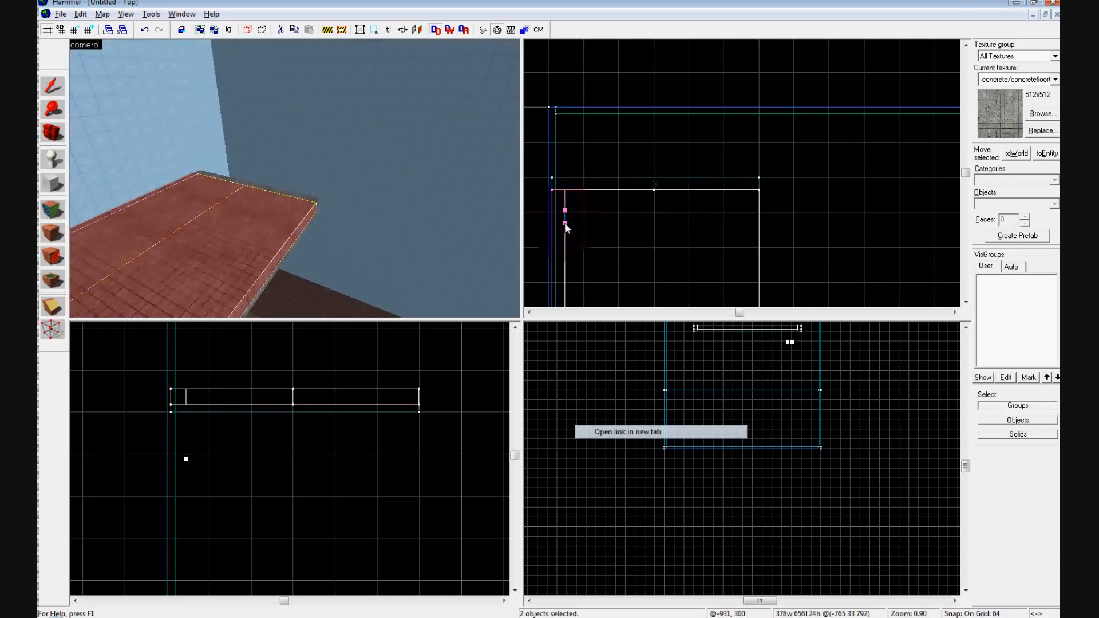
left_click(200, 205)
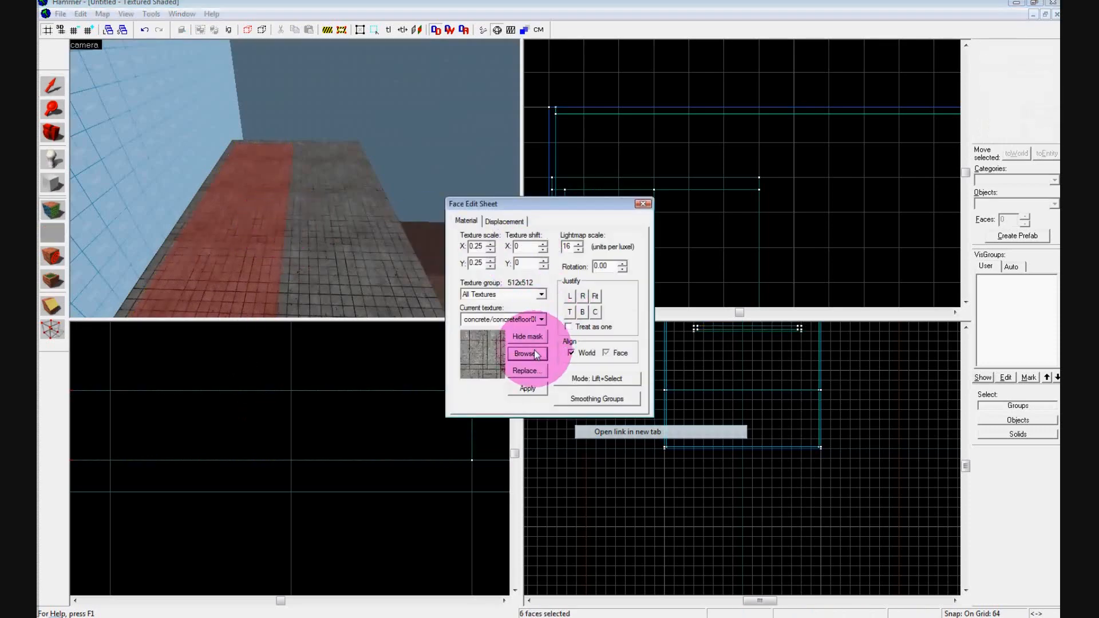
- Apply the water_caribbean texture to one strip and select it
left_click(526, 352)
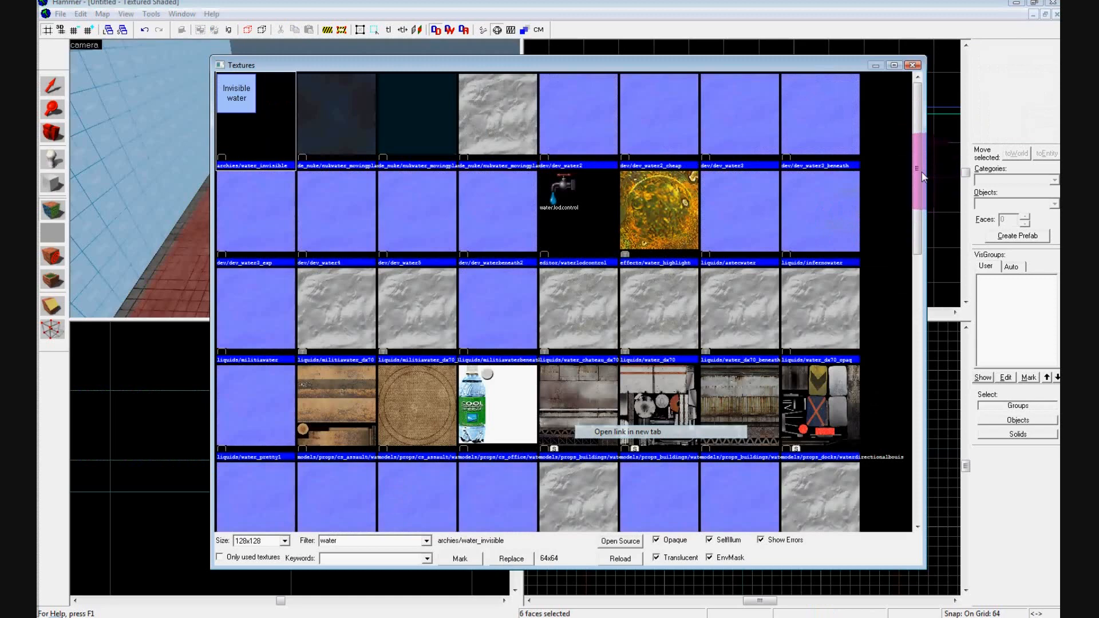
scroll("down", 3)
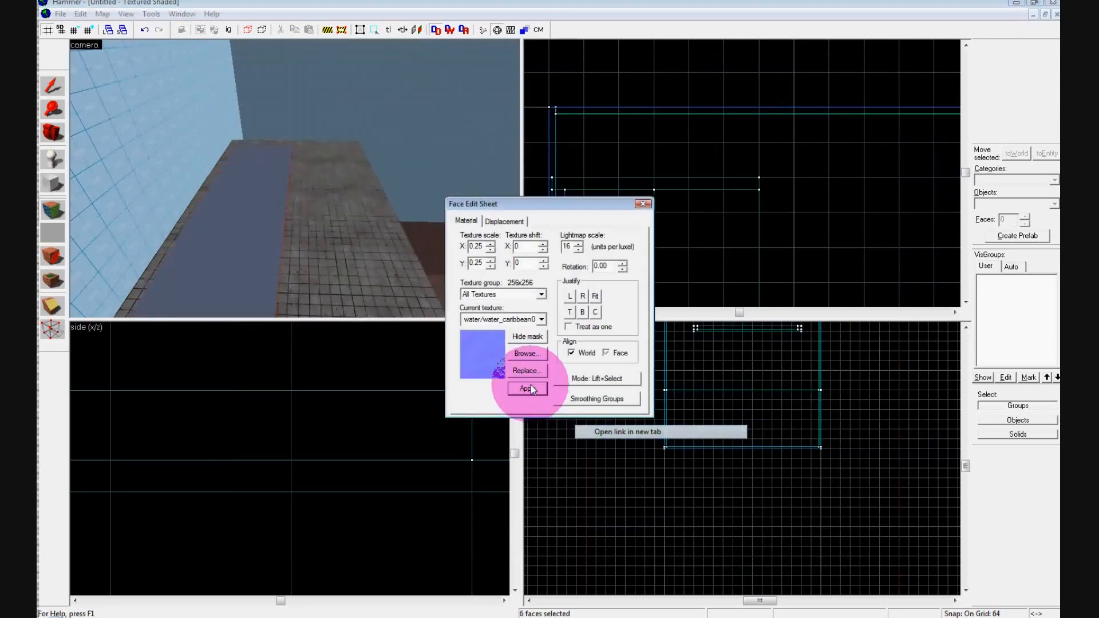
left_click(523, 388)
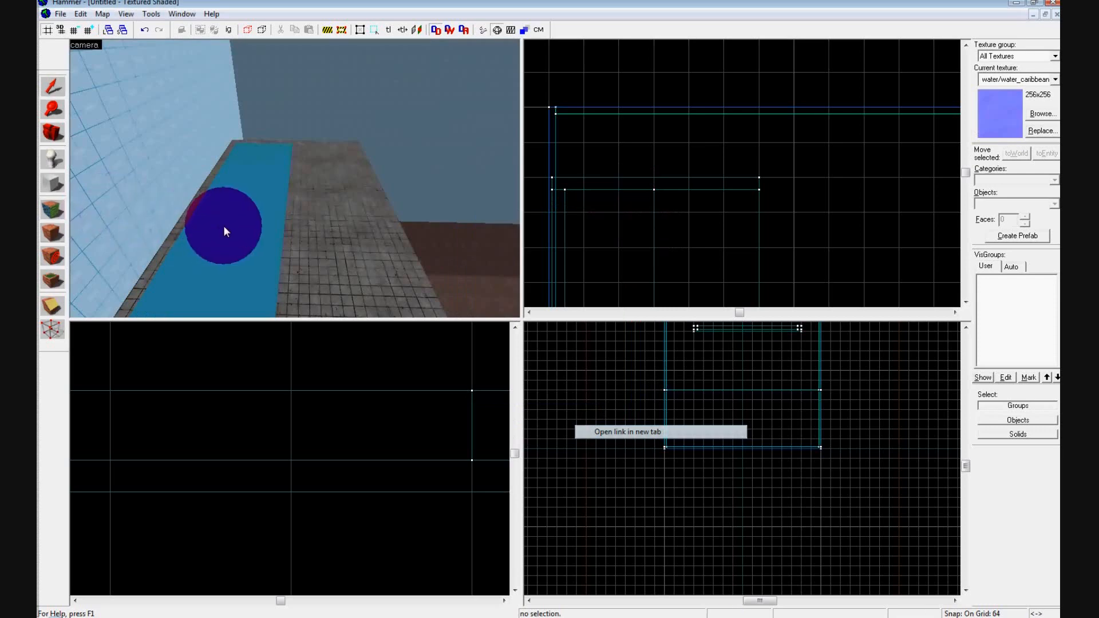
left_click(241, 242)
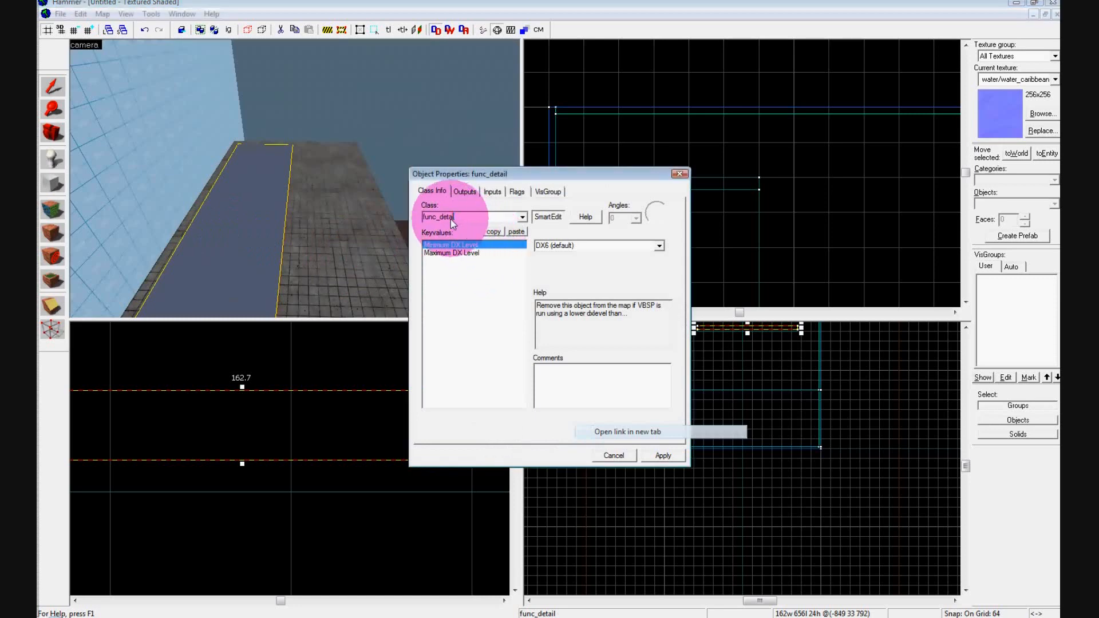
- Change the water strip's entity class from func_detail to func_water_analog
left_click(476, 216)
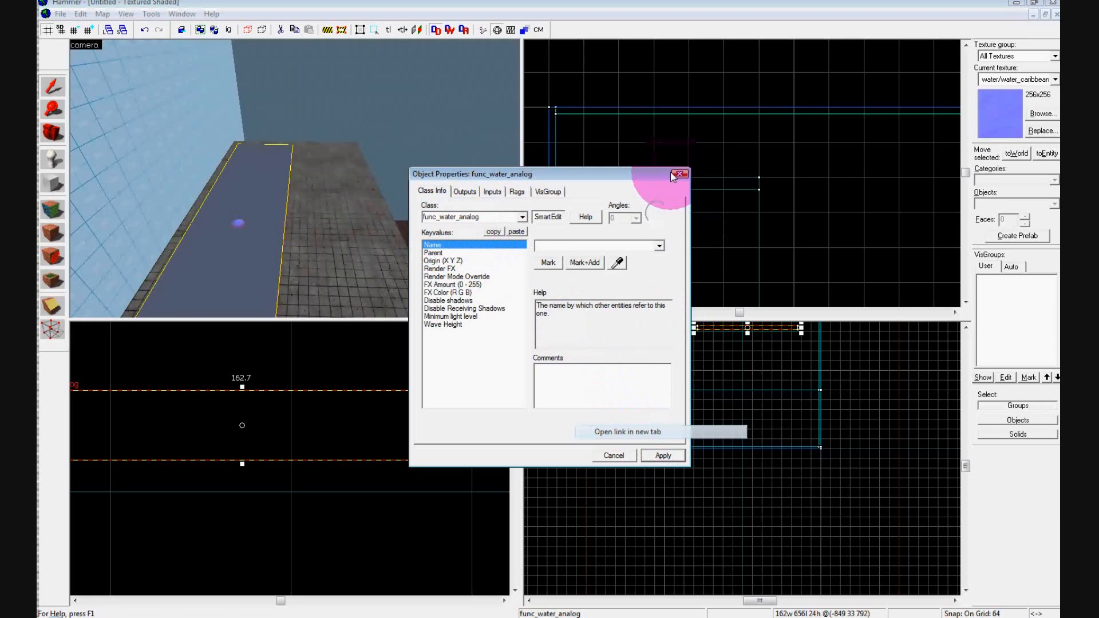
left_click(676, 174)
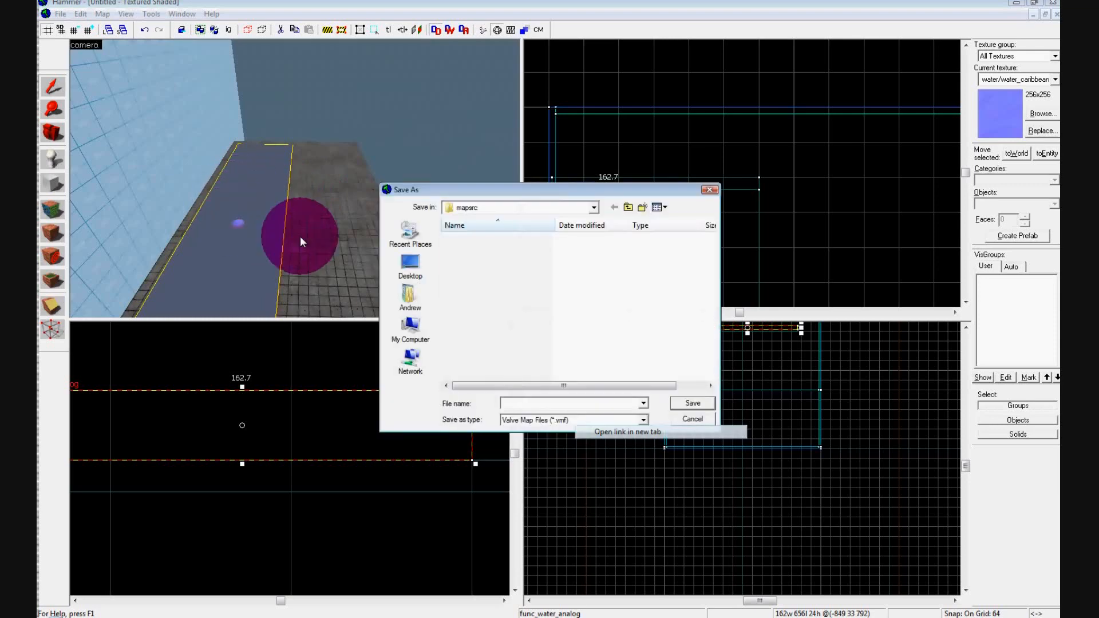
- Skip saving, draw a brickwall003a block above the platform and hollow it into a room
left_click(691, 419)
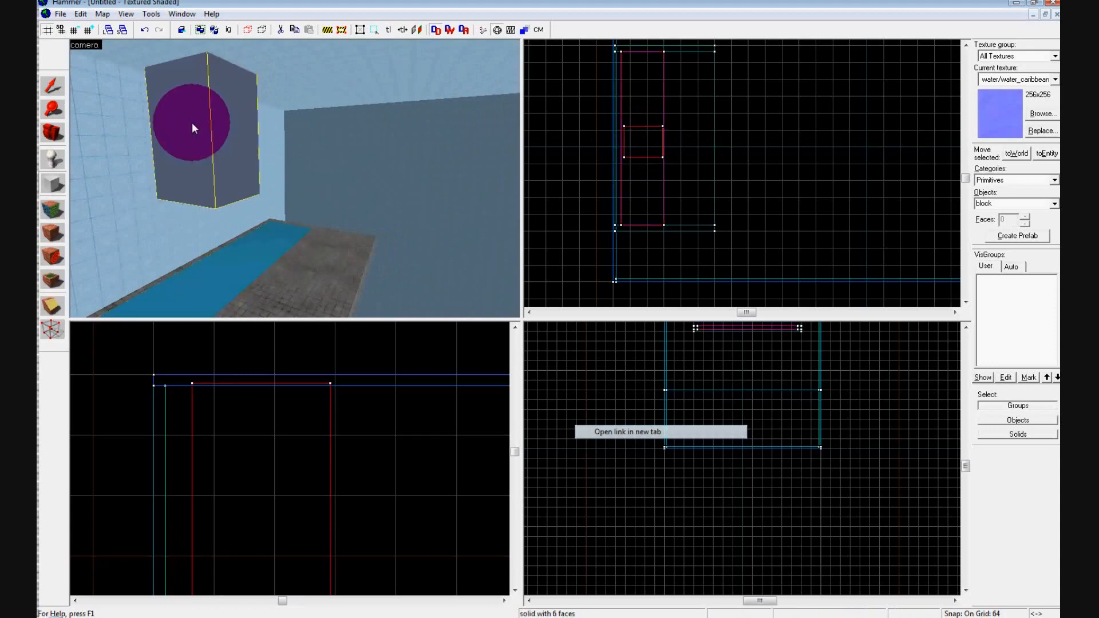
left_click(1043, 113)
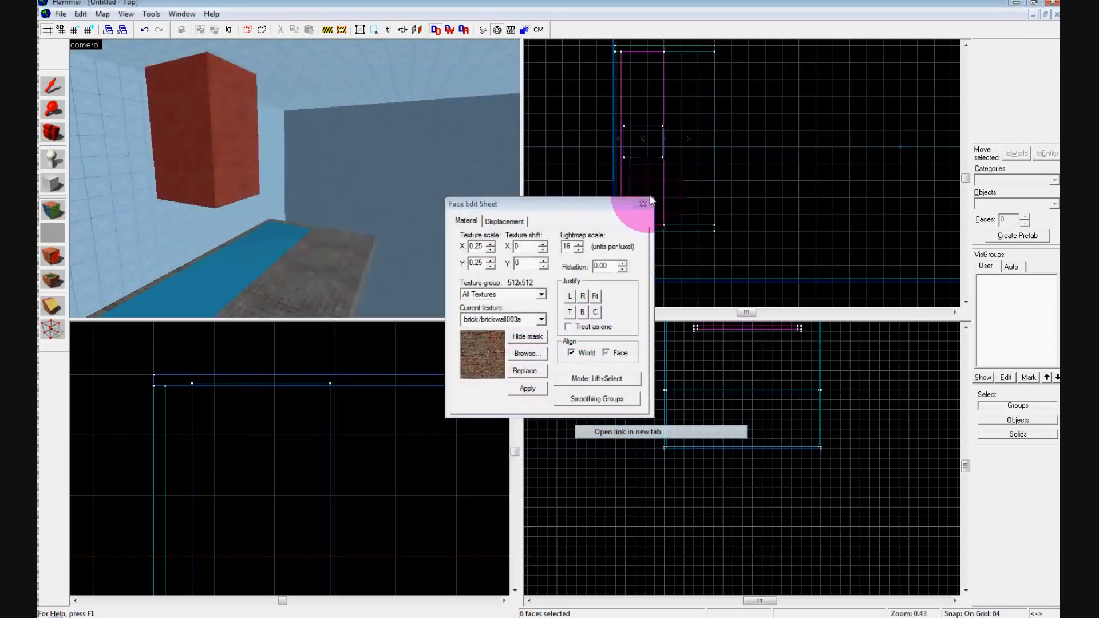
left_click(642, 204)
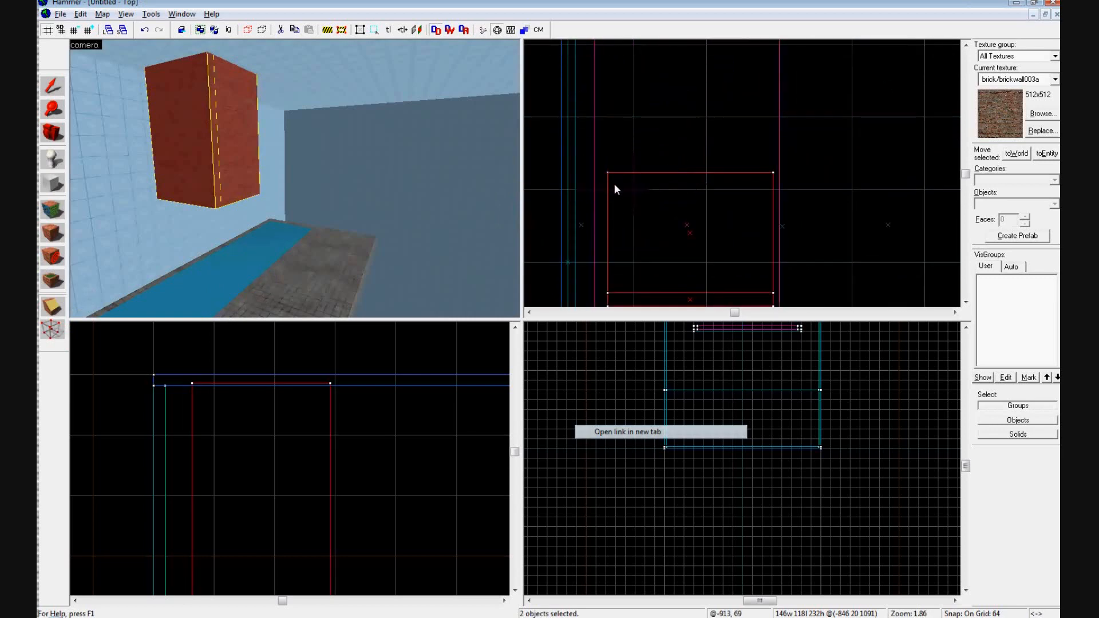
left_click(273, 85)
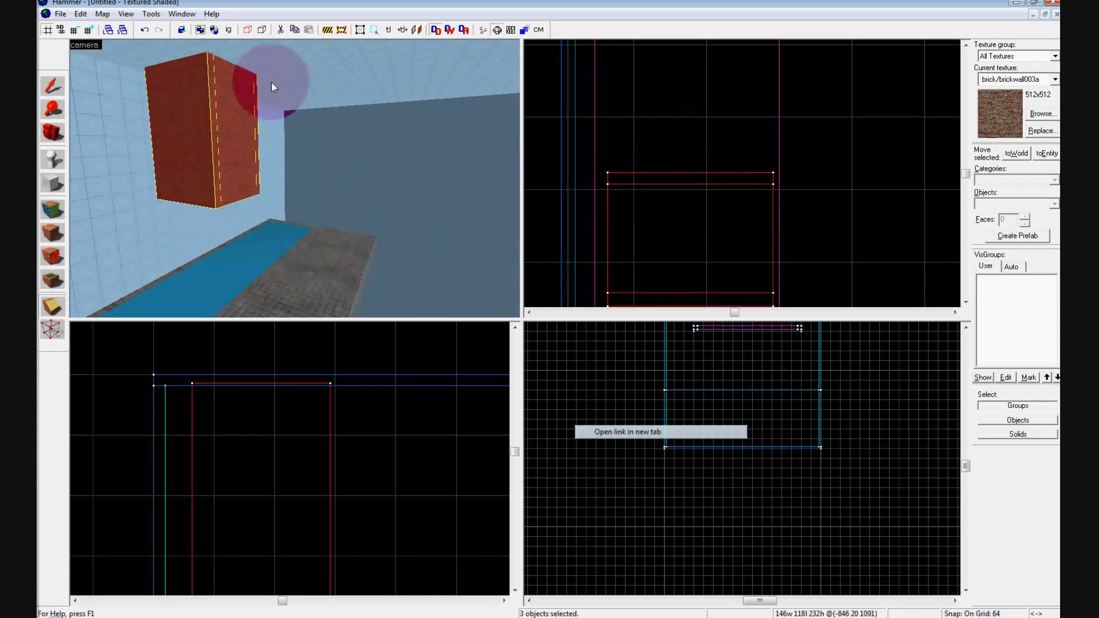
left_click(51, 307)
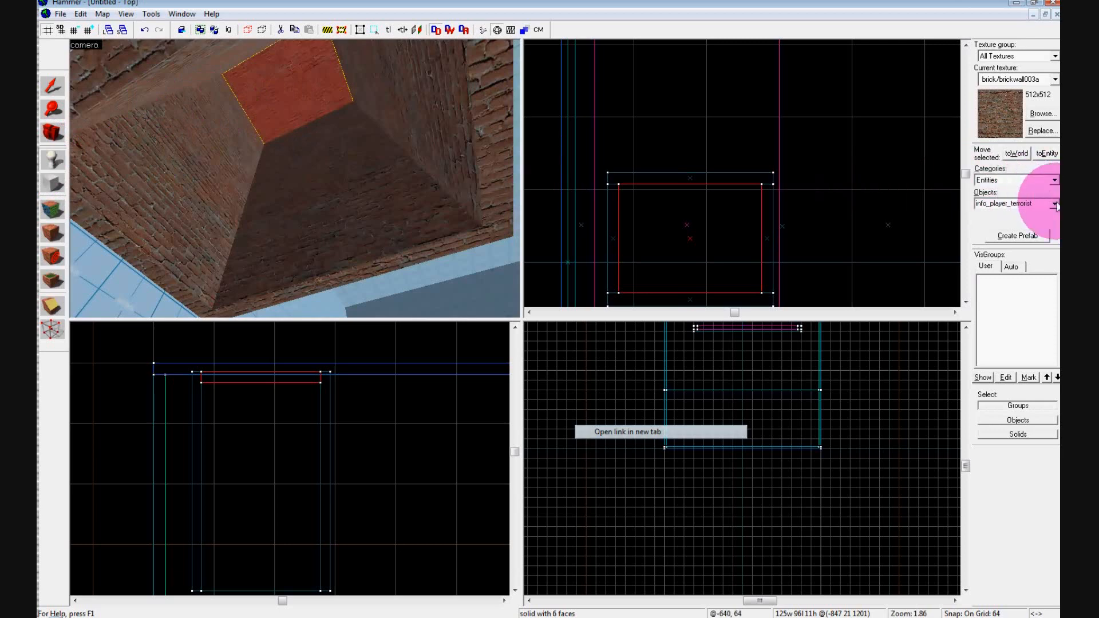
- Place an info_teleport_destination in the brick room and name it tele1
left_click(1054, 204)
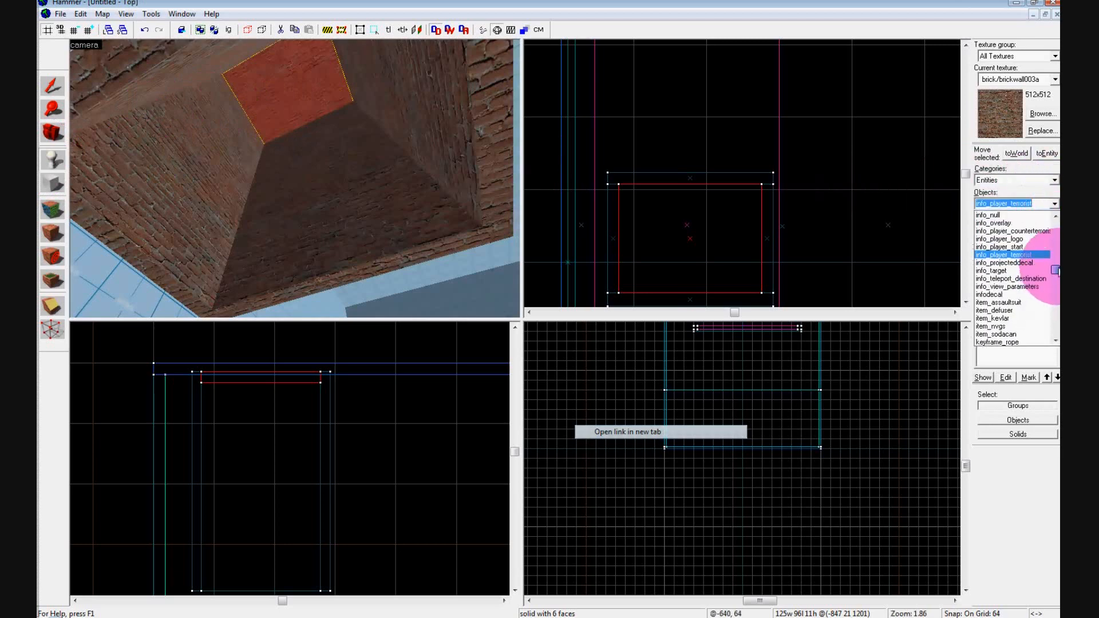
left_click(1009, 278)
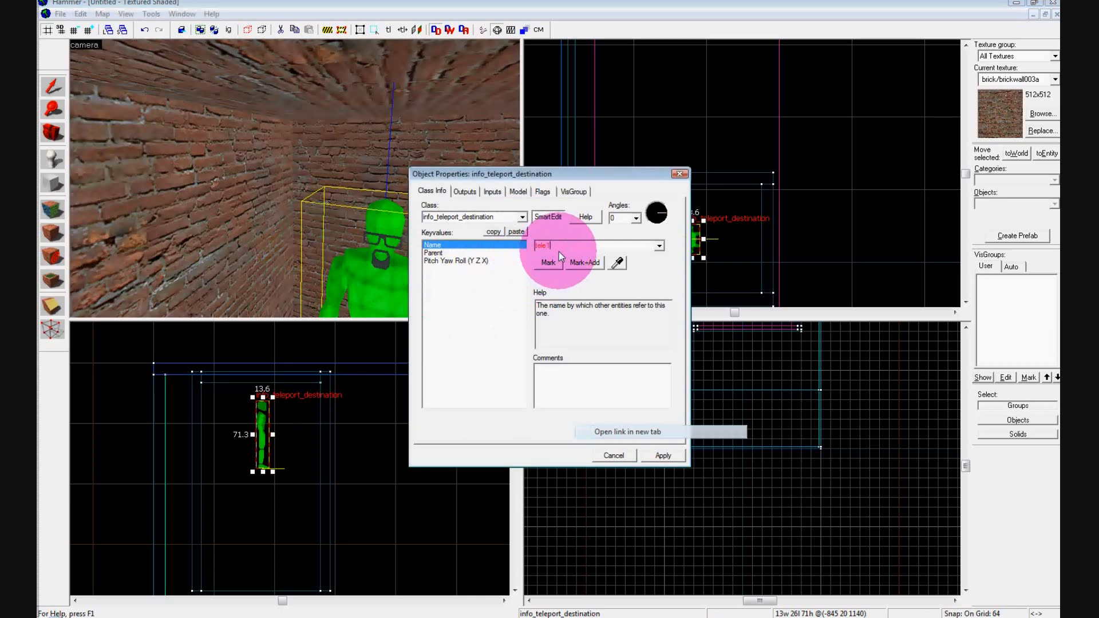
left_click(662, 455)
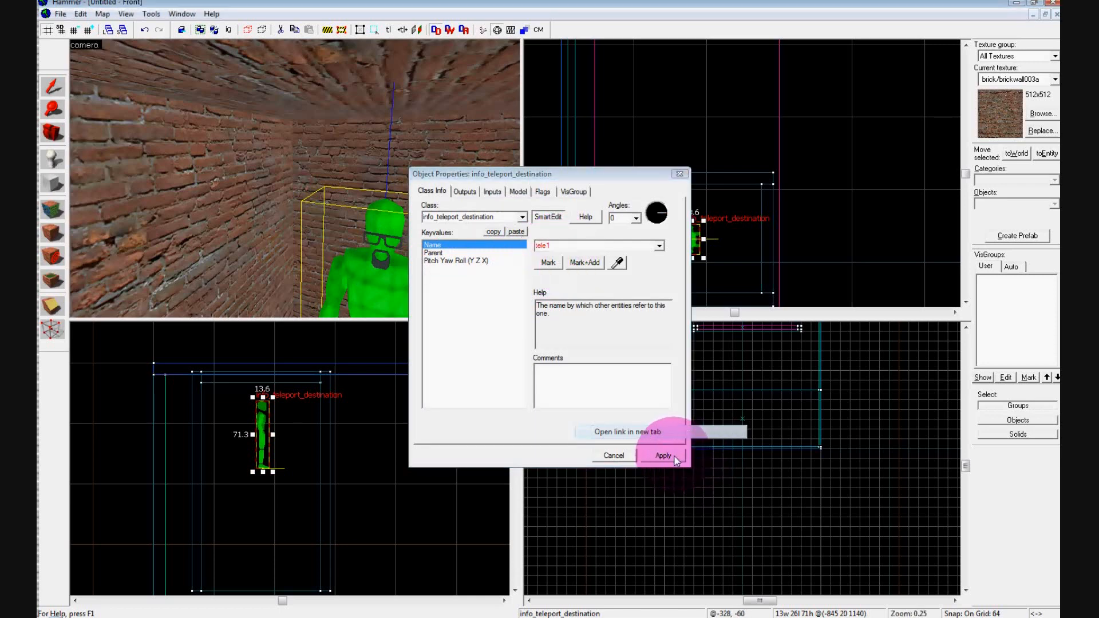
left_click(660, 455)
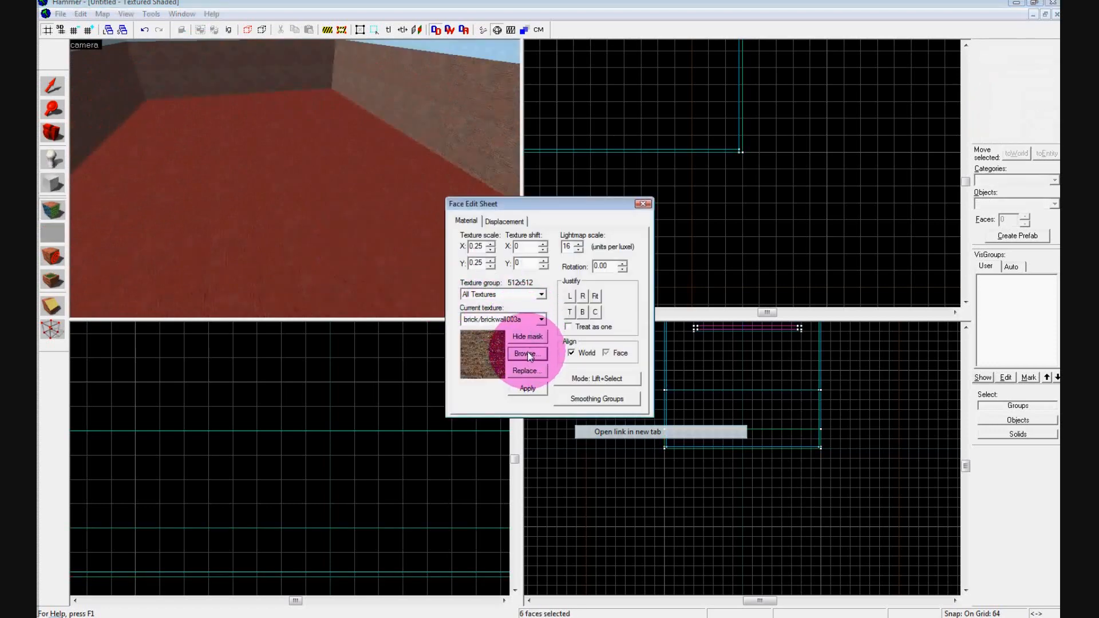
- Apply tools/toolstrigger to all six faces of the large bottom block
left_click(527, 352)
type("trigger")
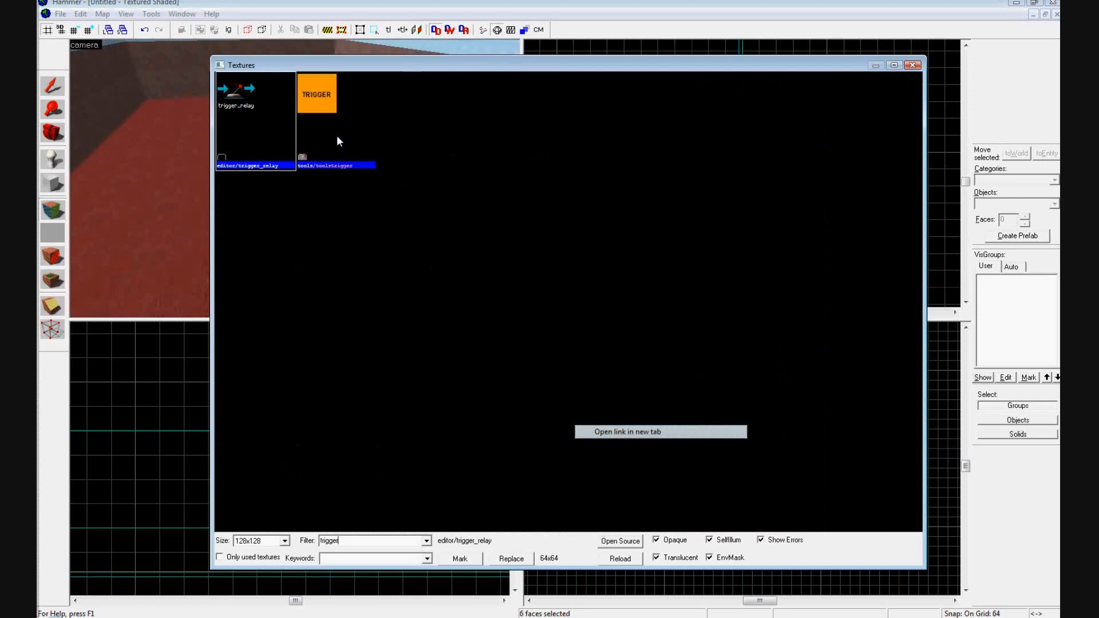
left_click(527, 389)
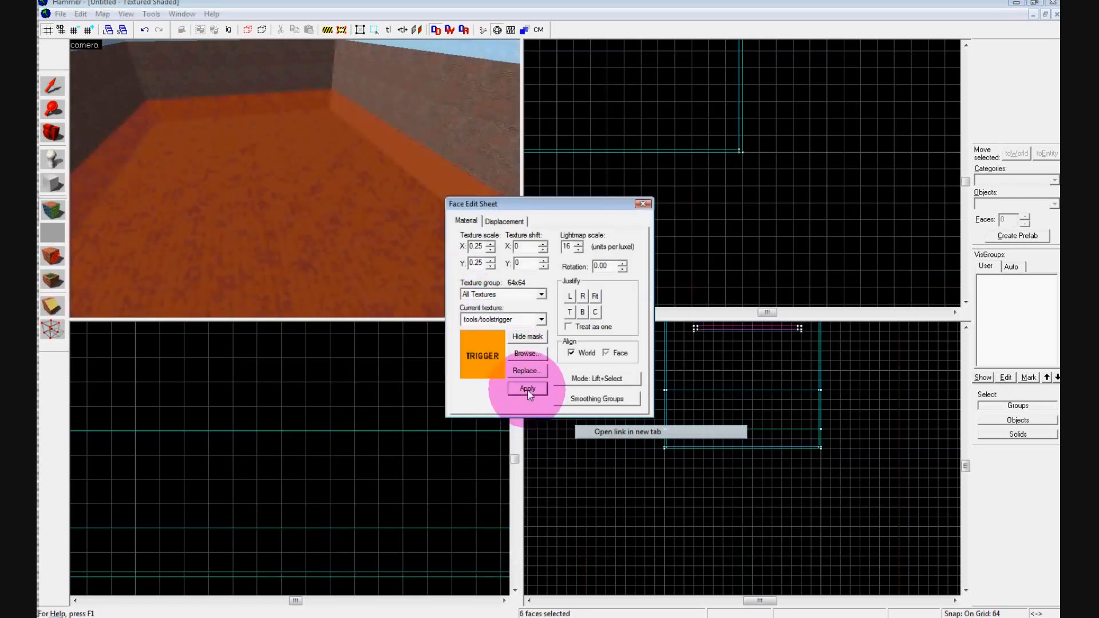
left_click(527, 389)
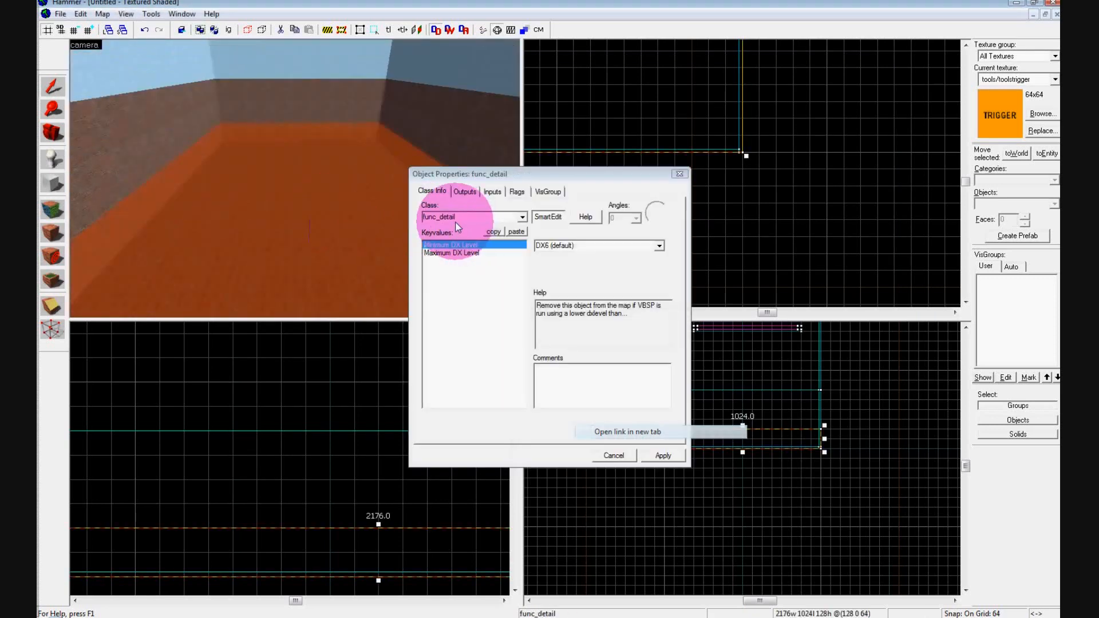
- Change the bottom block's entity class from func_detail to trigger_teleport and apply it
left_click(522, 216)
type("trigger_teleport")
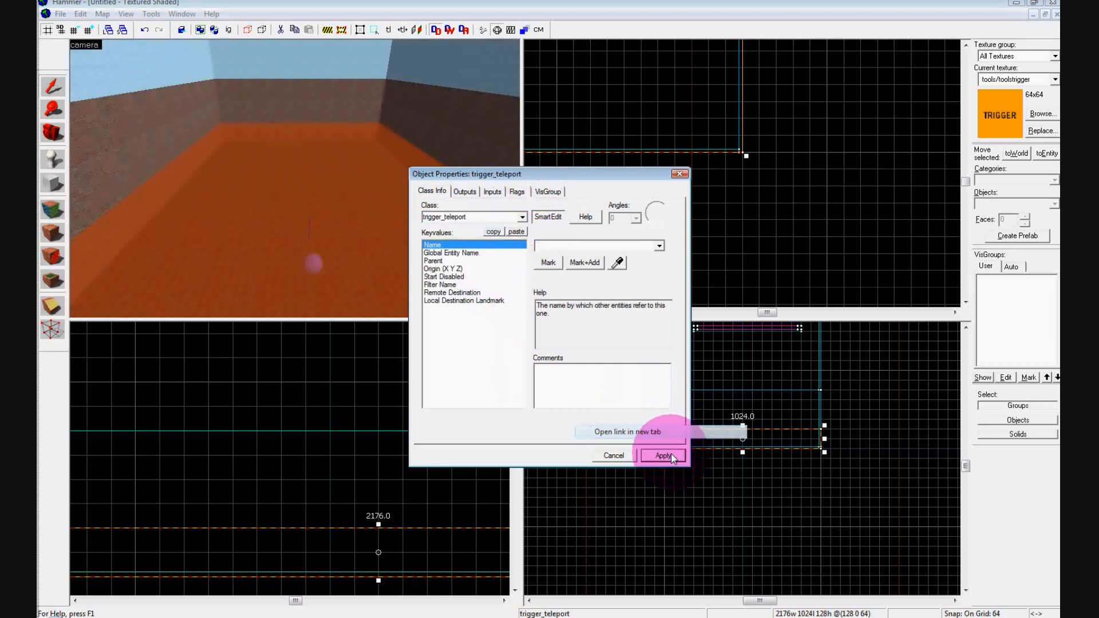
left_click(660, 456)
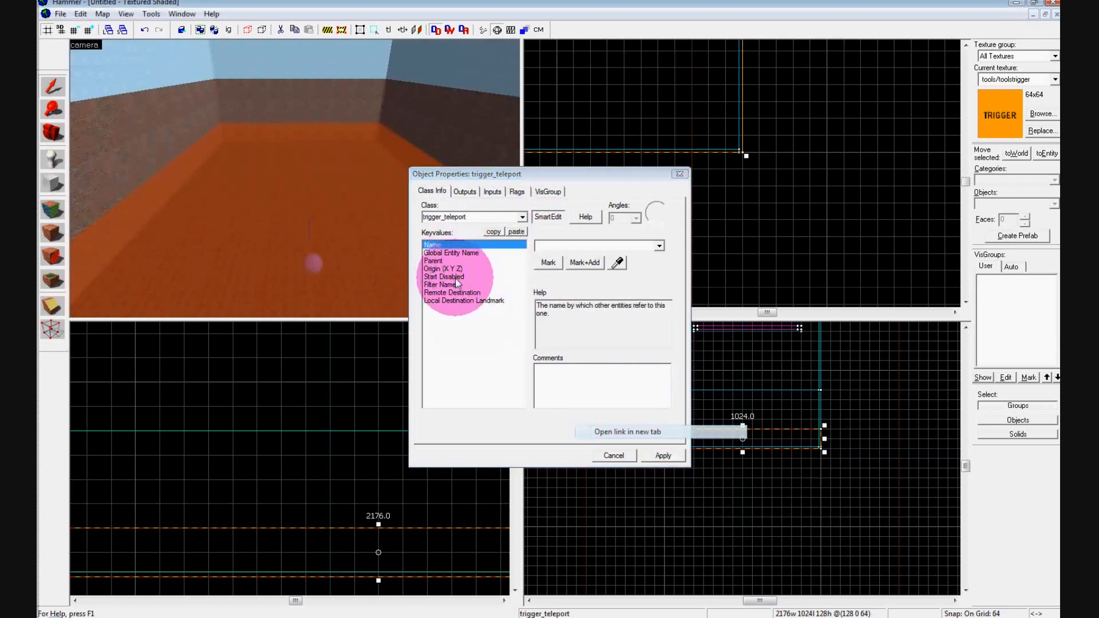
left_click(451, 292)
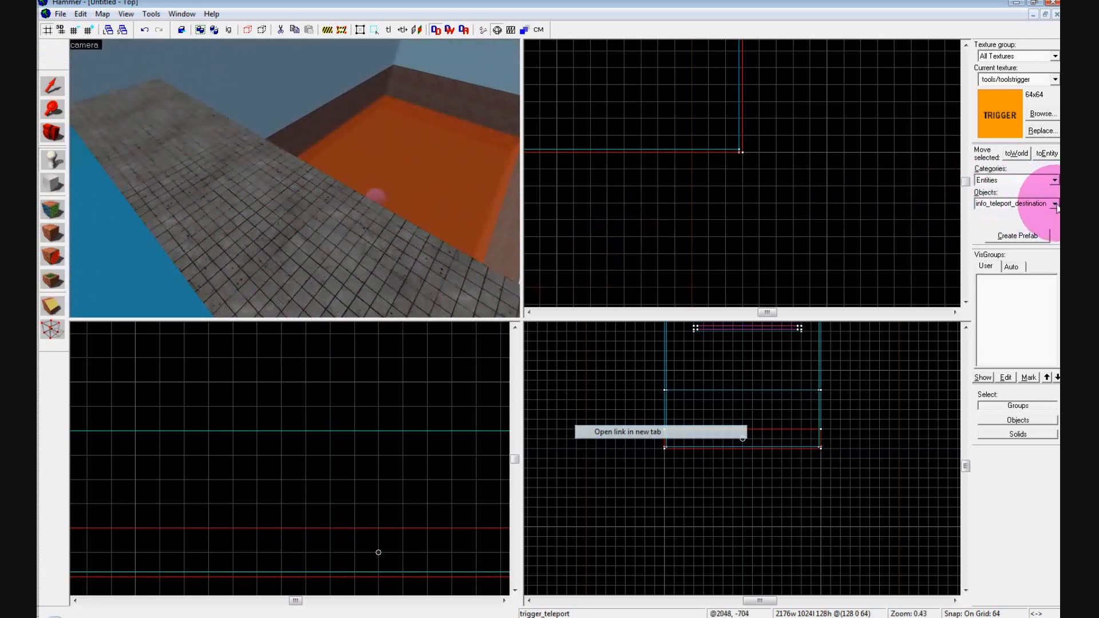
- Place an info_player_terrorist spawn on the start platform, then select info_player_counterterrorist for the next spawn
left_click(1054, 204)
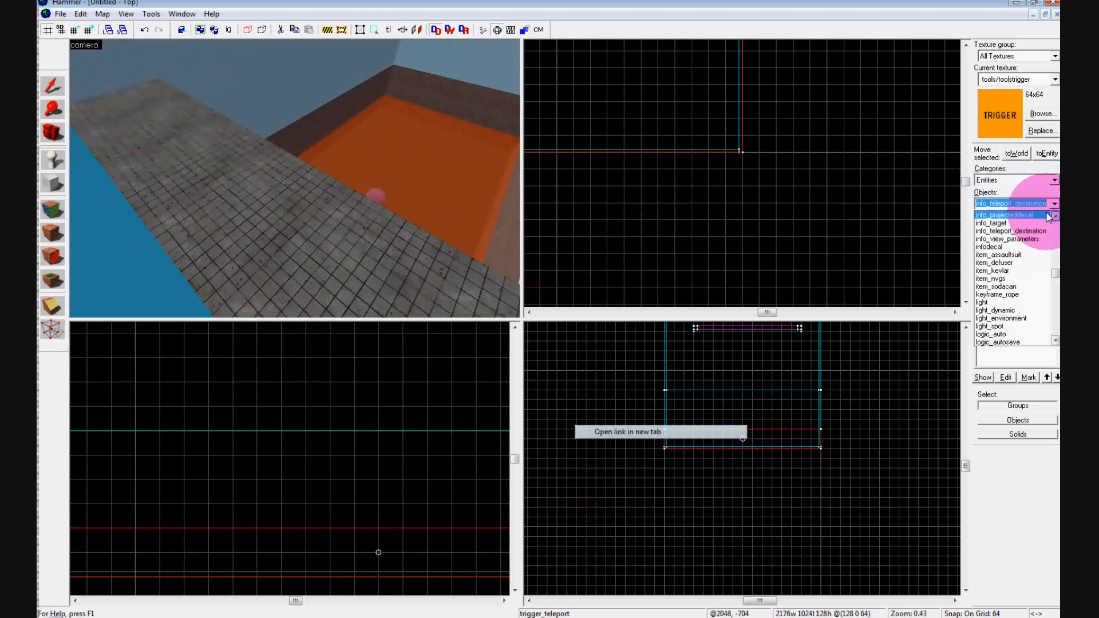
left_click(1002, 204)
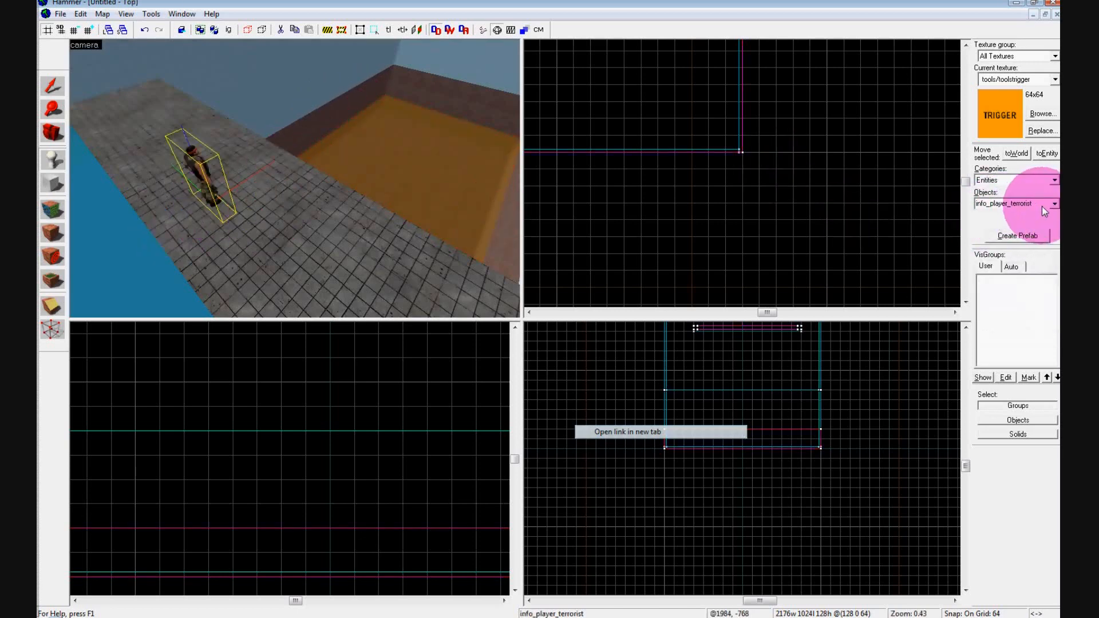
left_click(1055, 204)
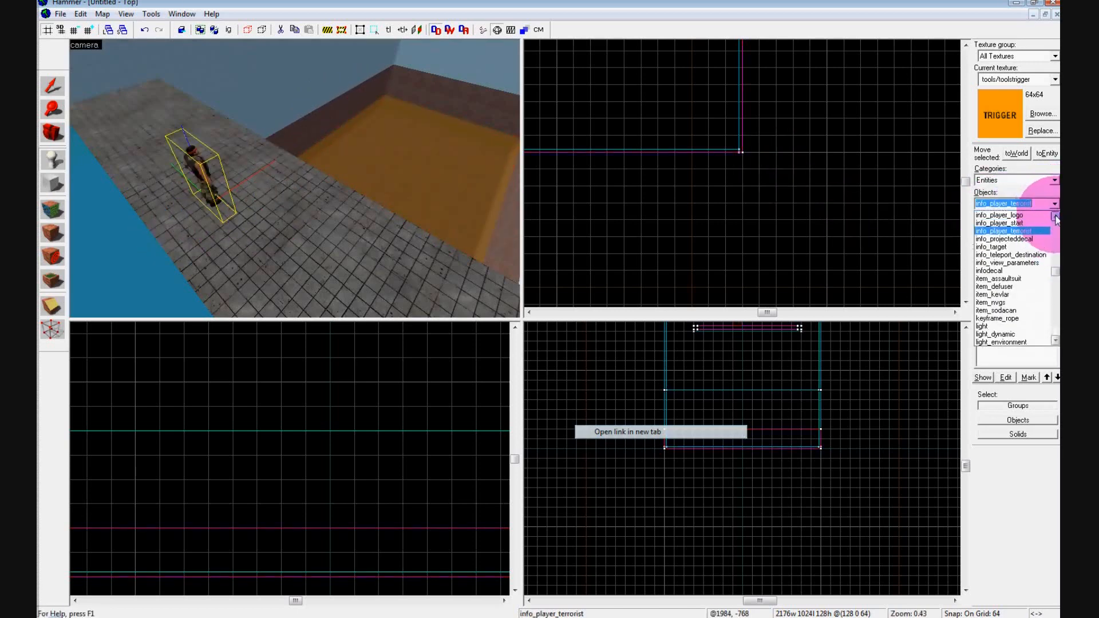
left_click(1005, 230)
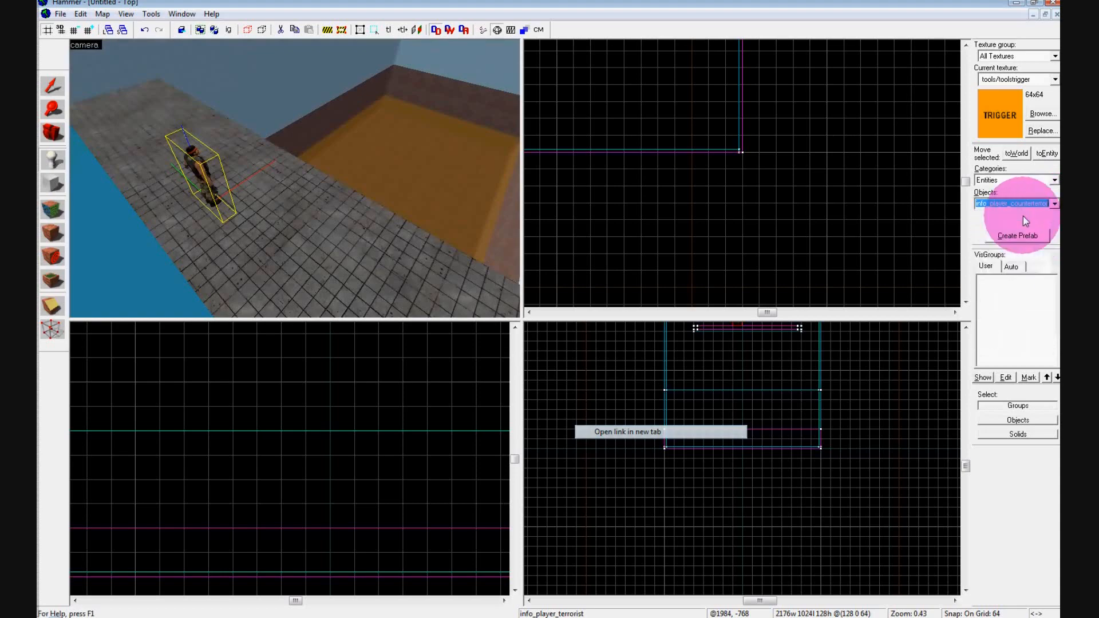
left_click(52, 86)
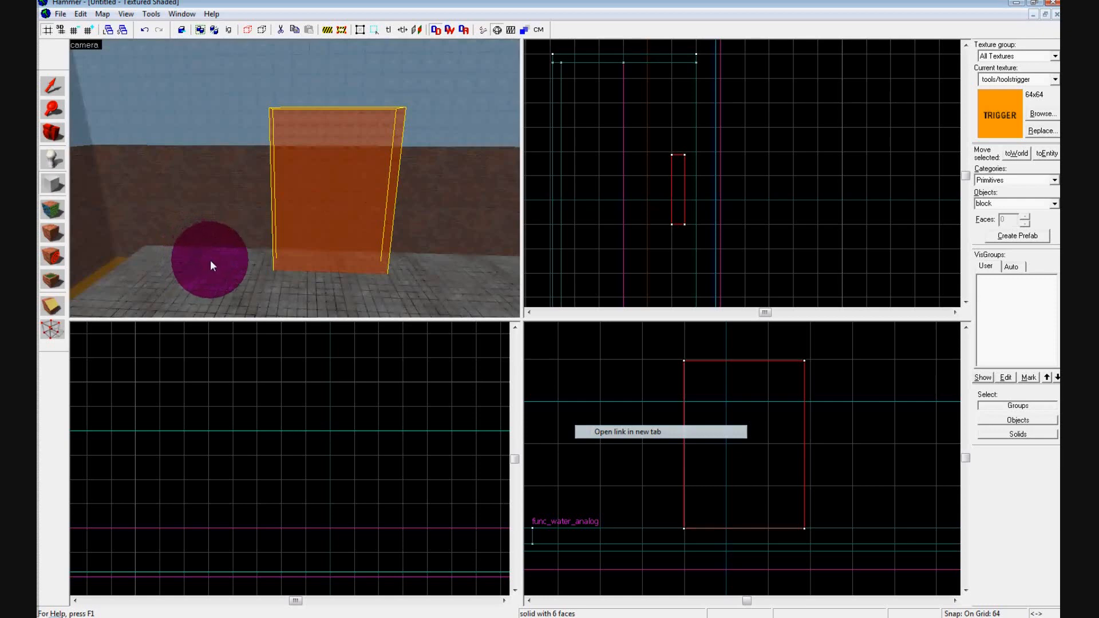
- Filter the texture browser for 'wood' to pick a wooden texture for the archway block
left_click(1044, 113)
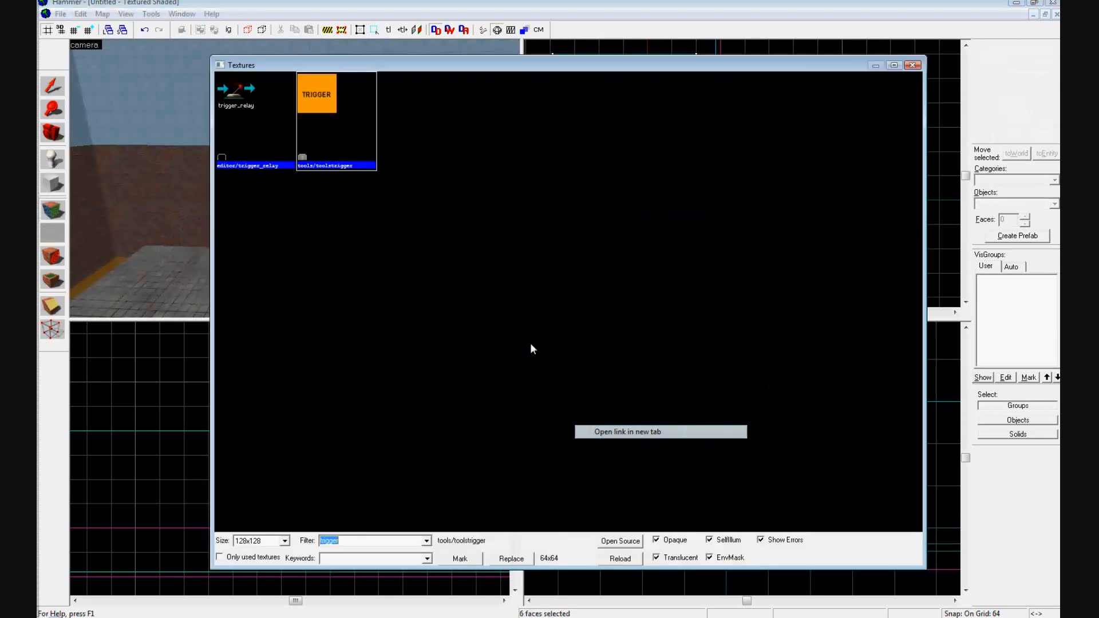
type("wood")
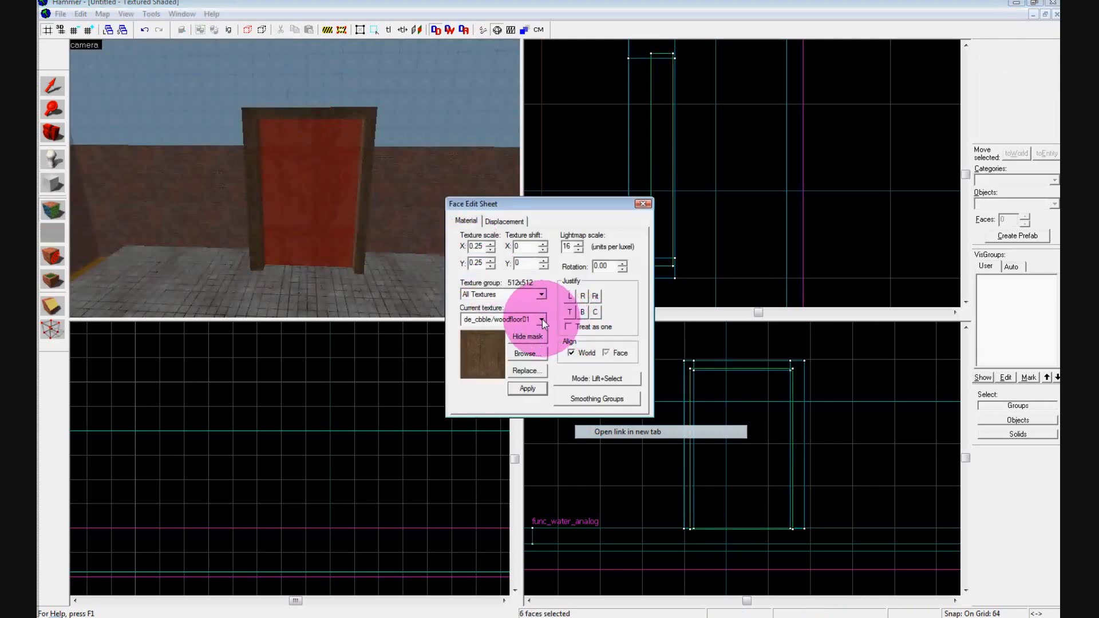
- Apply the tools/toolstrigger texture to the block filling the archway
left_click(540, 319)
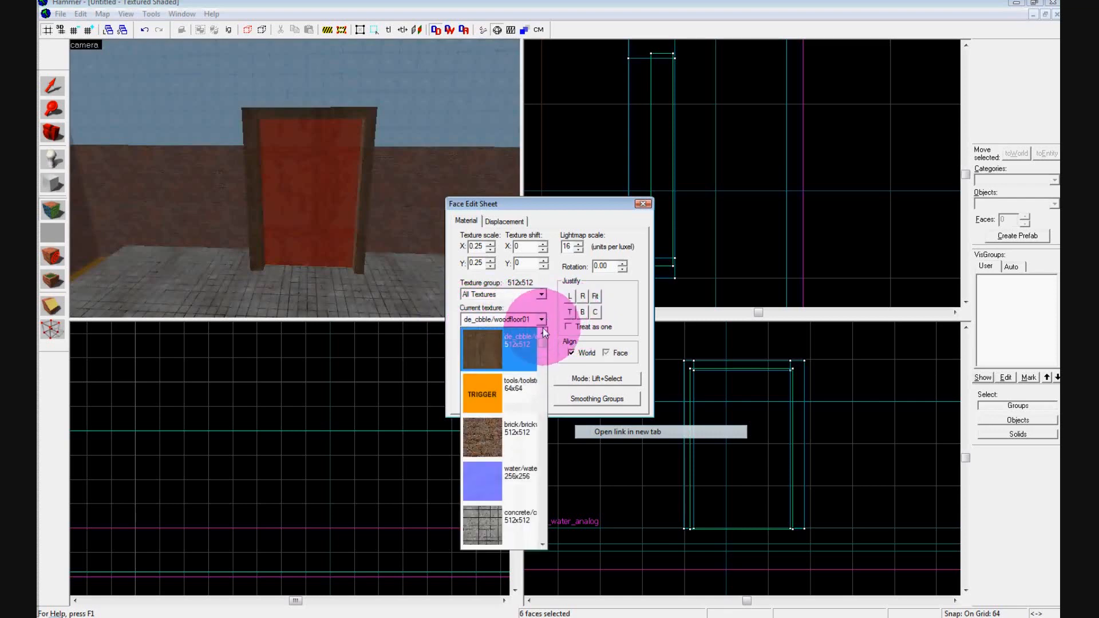
left_click(482, 393)
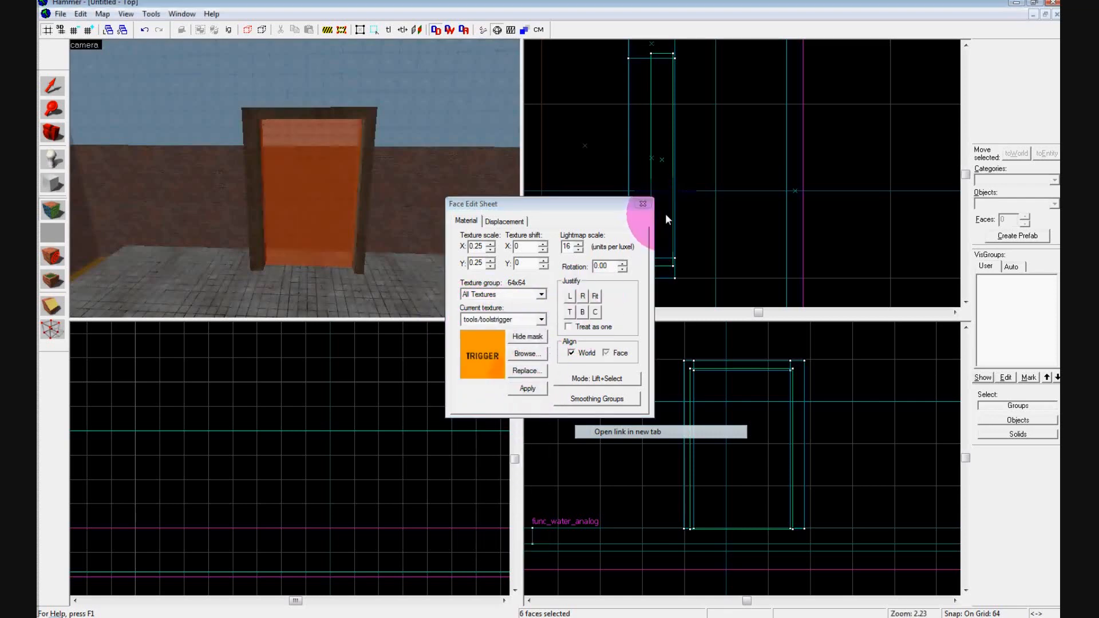
left_click(641, 204)
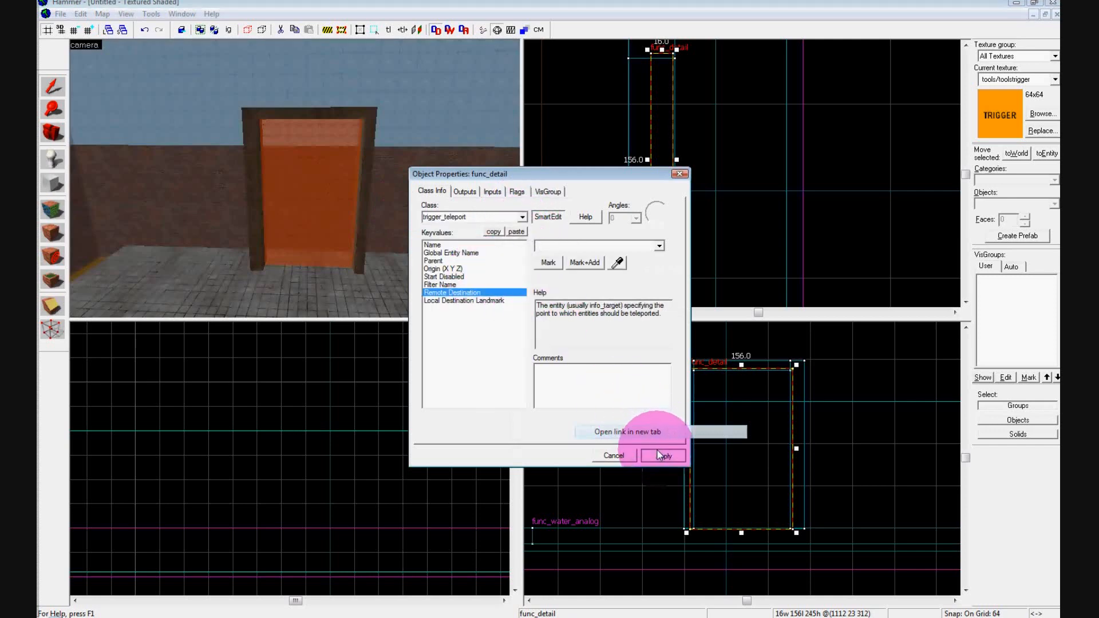
- Make the archway block a trigger_teleport with Remote Destination tele1
left_click(663, 455)
type("tele1")
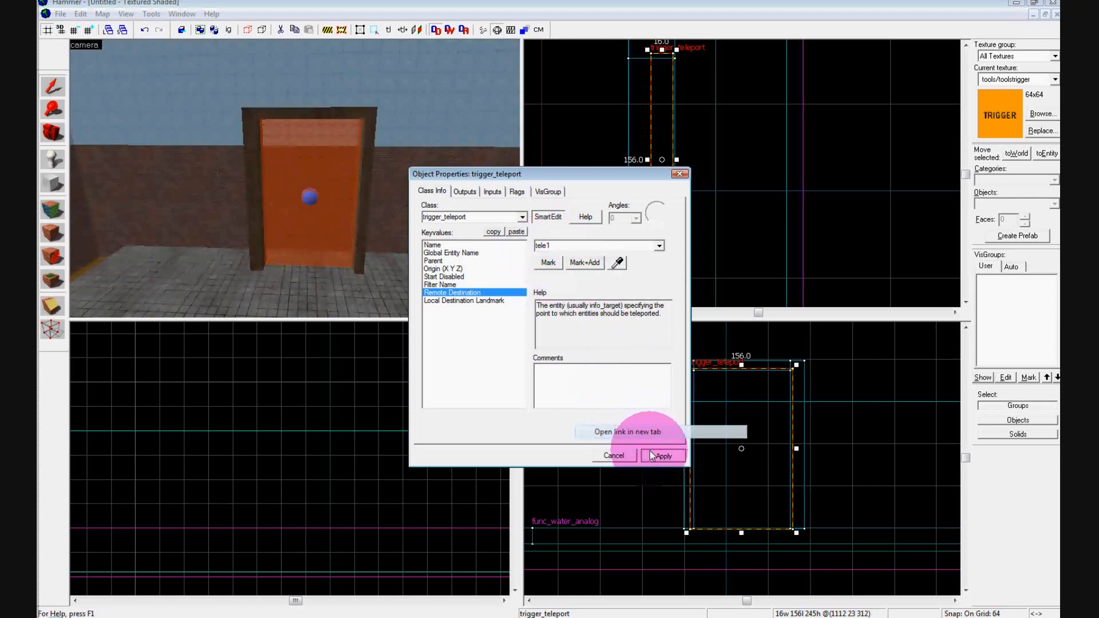
left_click(661, 455)
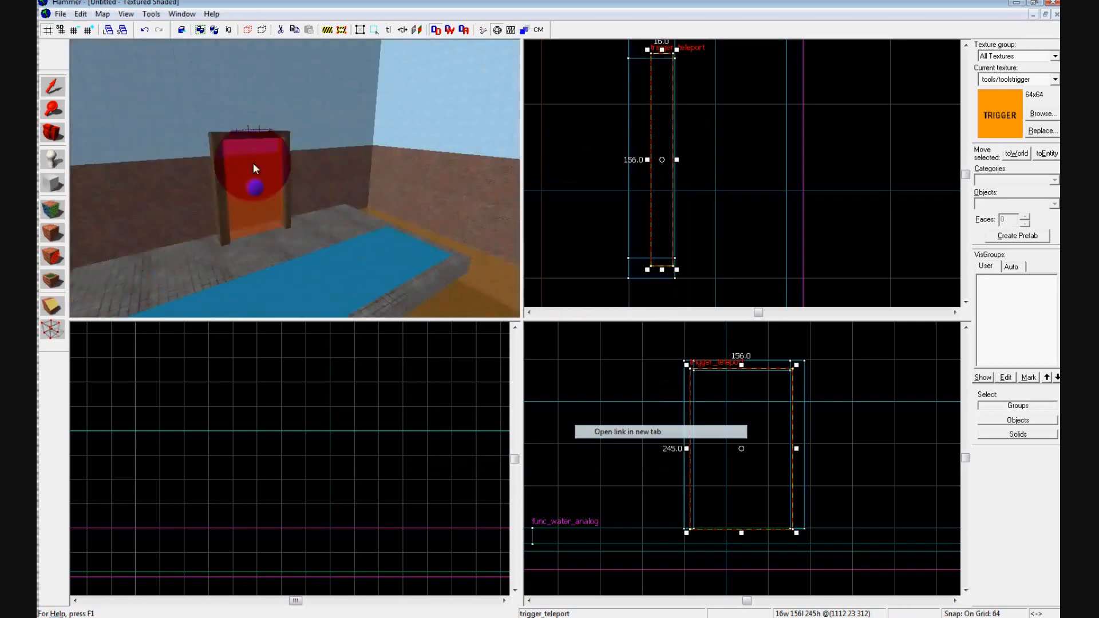